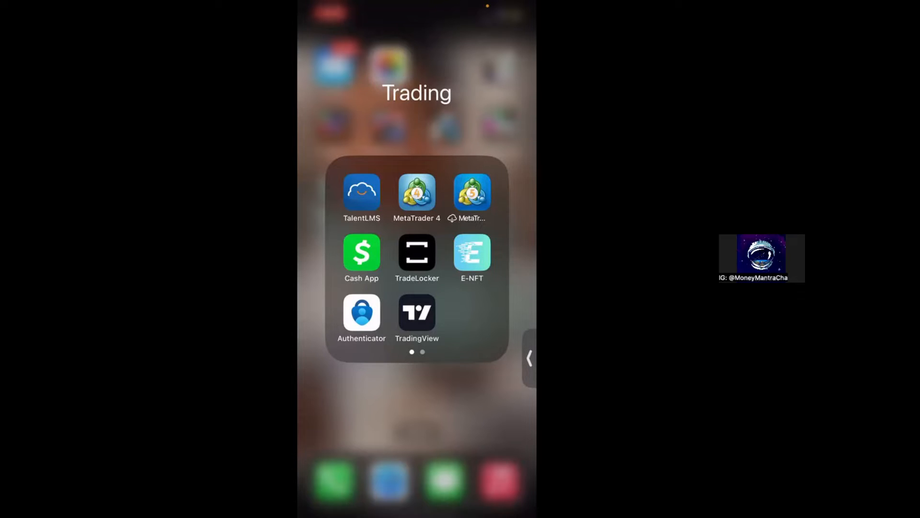
# Launch TradeLocker from the Trading folder onto the AUDUSD 1-hour chart
pyautogui.click(416, 312)
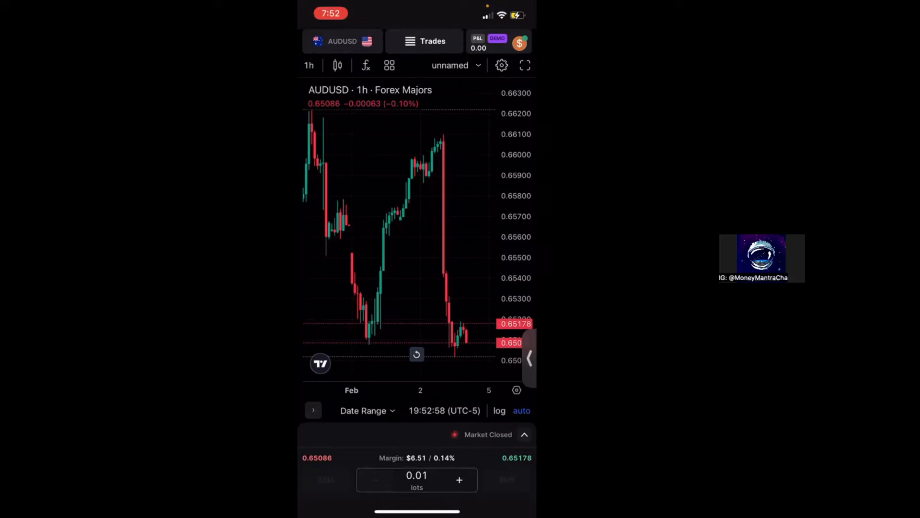
# Set the canvas background to white and enable the AUDUSD pair-name watermark
pyautogui.click(501, 65)
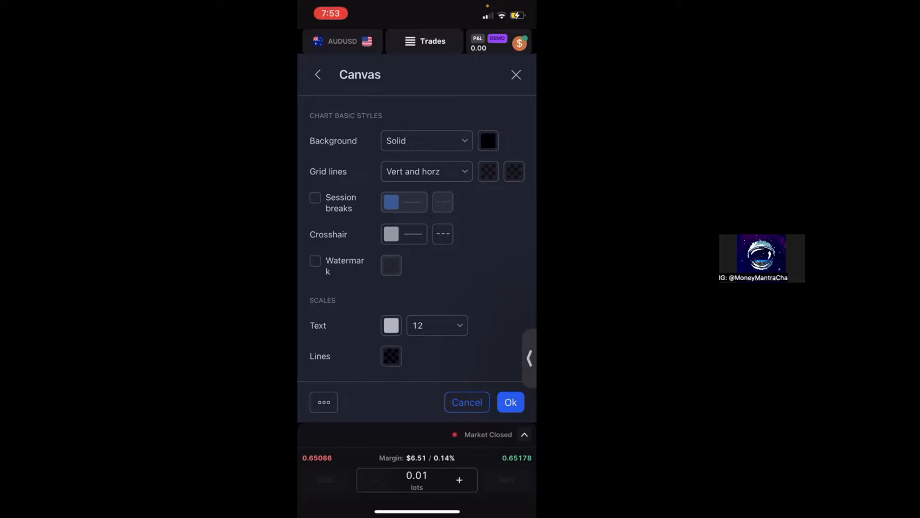
pyautogui.click(488, 140)
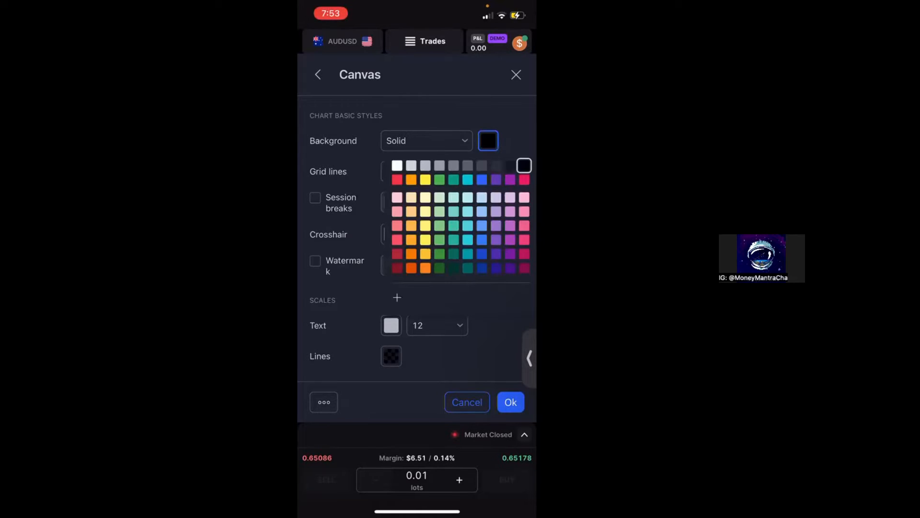
pyautogui.click(397, 165)
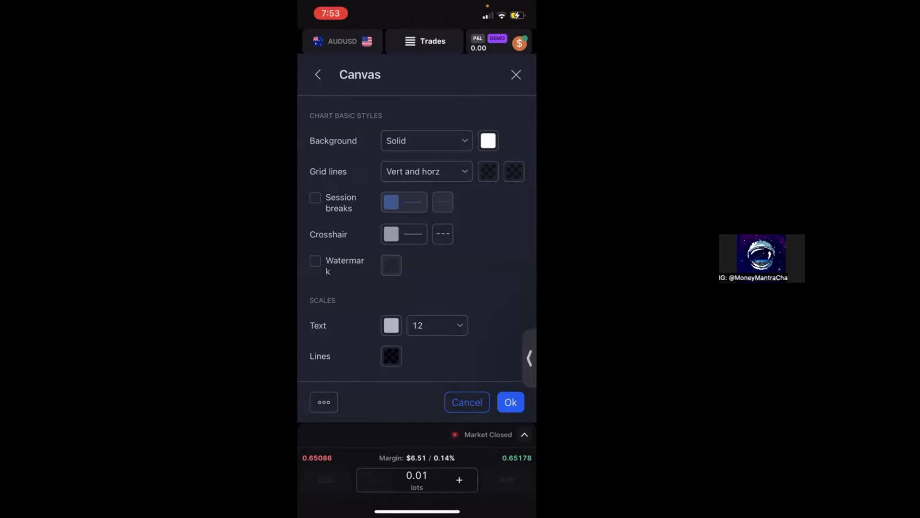
pyautogui.click(315, 260)
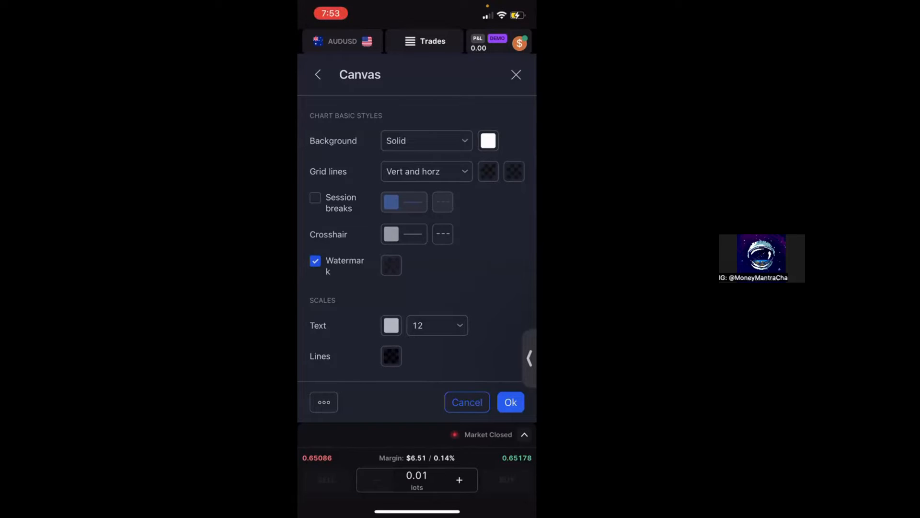
pyautogui.click(509, 402)
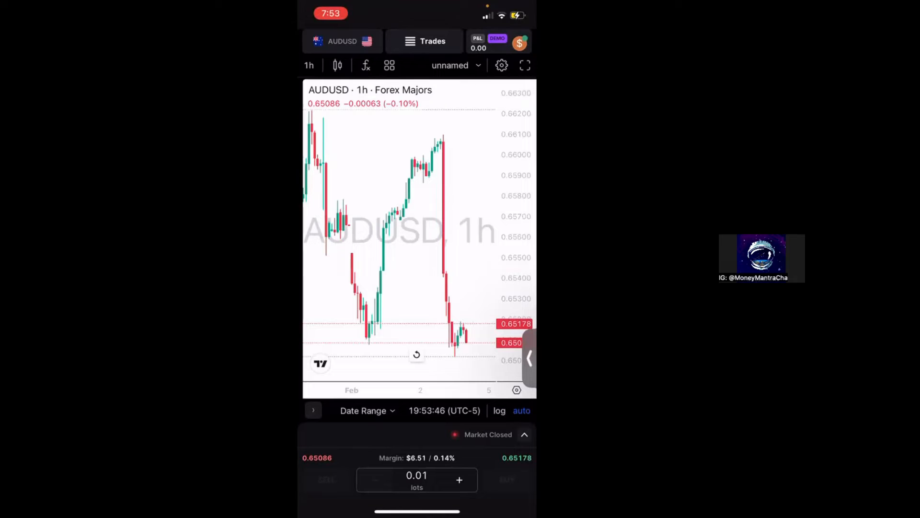
# Switch to 15-minute candles and load the EURGBP instrument
pyautogui.click(309, 65)
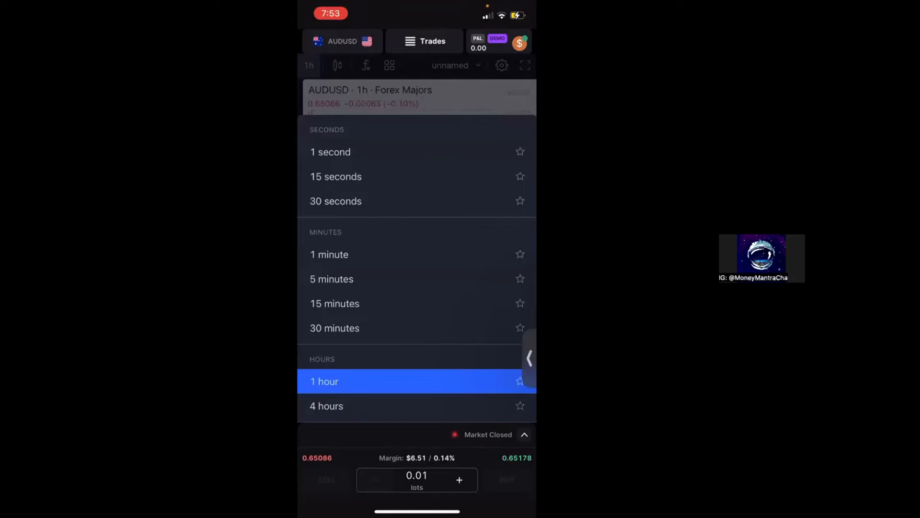
pyautogui.click(334, 304)
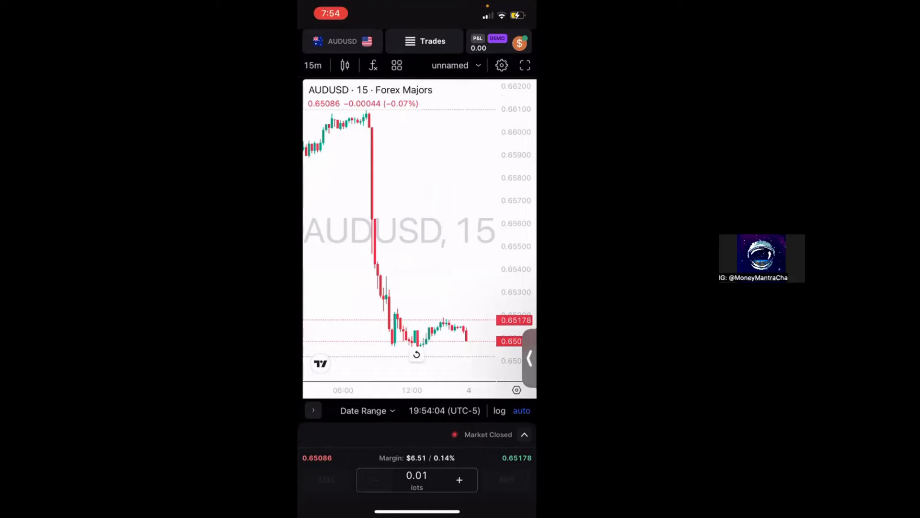
pyautogui.click(342, 42)
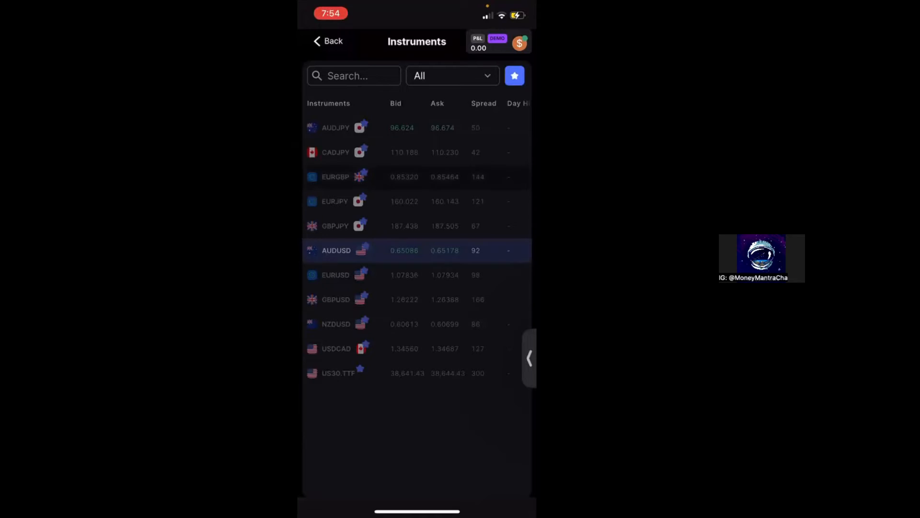
pyautogui.click(337, 250)
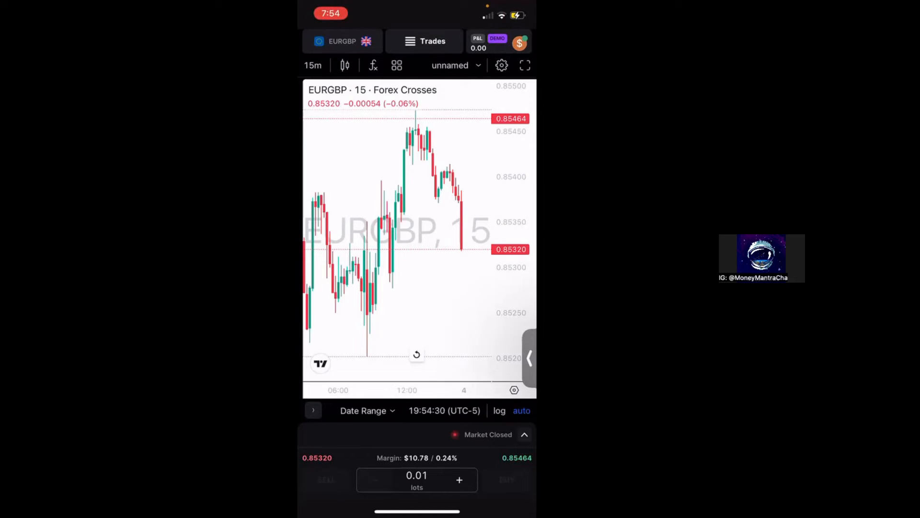
pyautogui.click(501, 65)
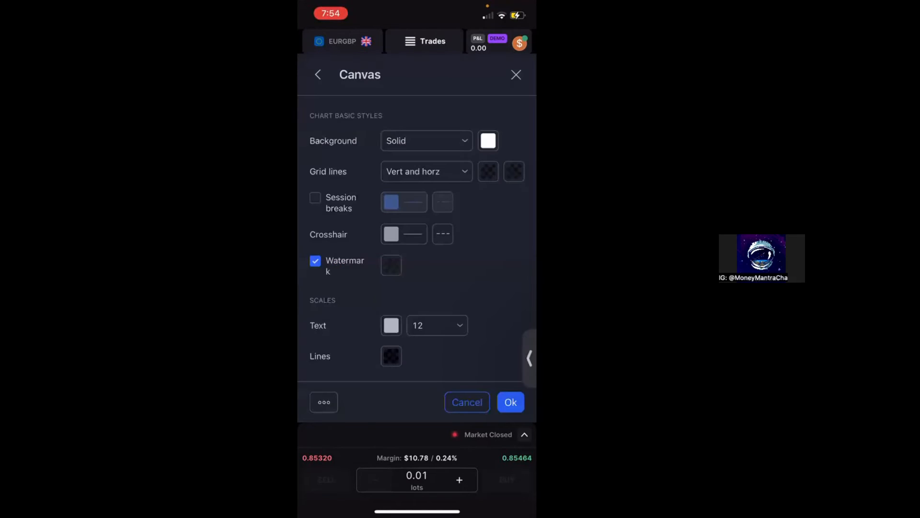
# Enable High and low price labels in the Scales settings of the price scale
pyautogui.scroll(-3)
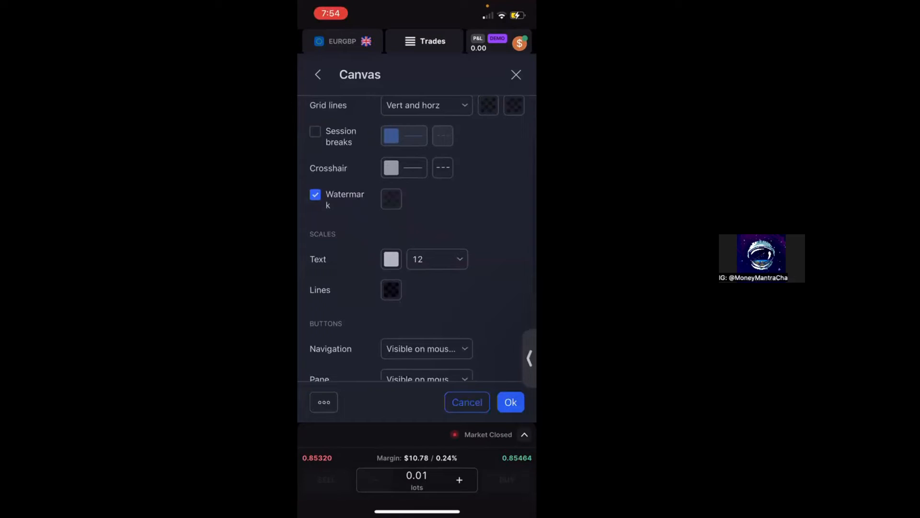
pyautogui.scroll(-3)
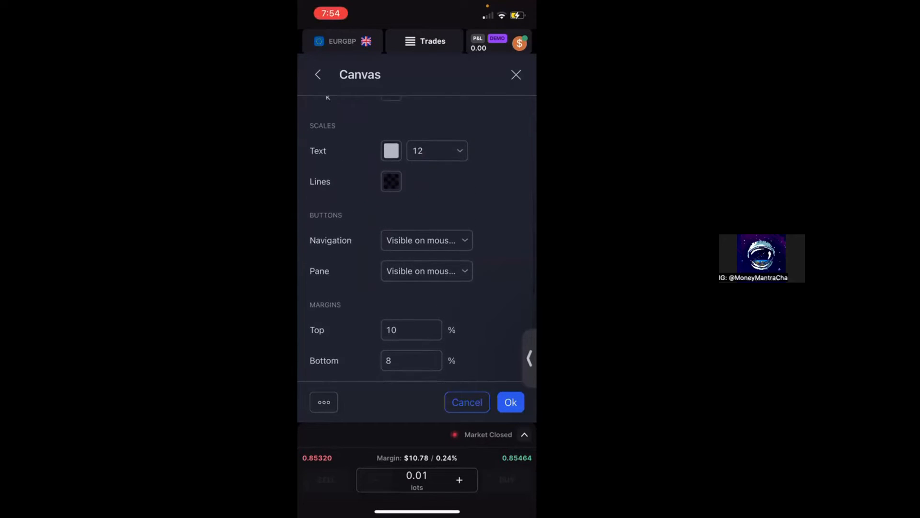
pyautogui.scroll(-3)
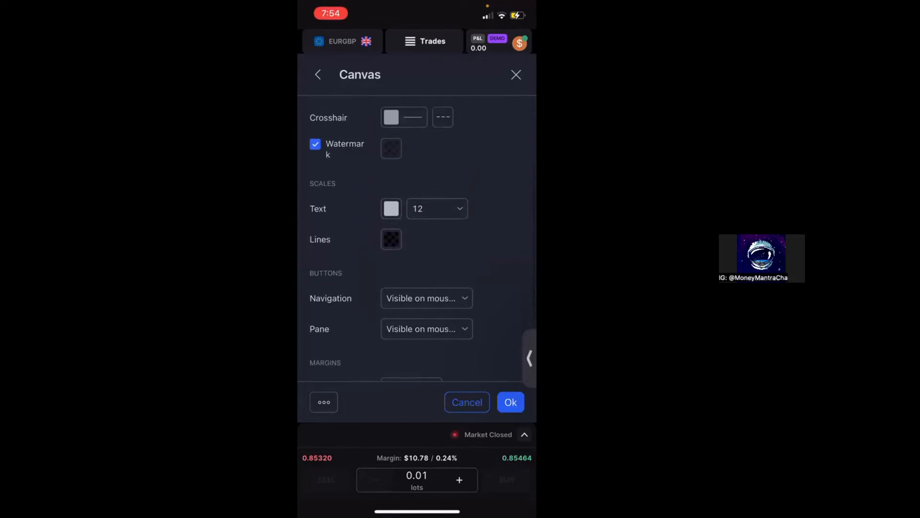
pyautogui.click(317, 75)
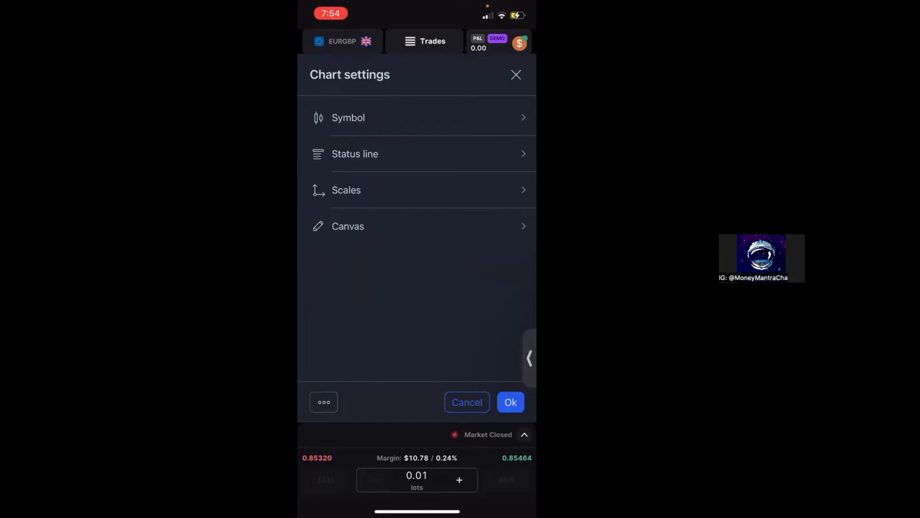
pyautogui.click(346, 190)
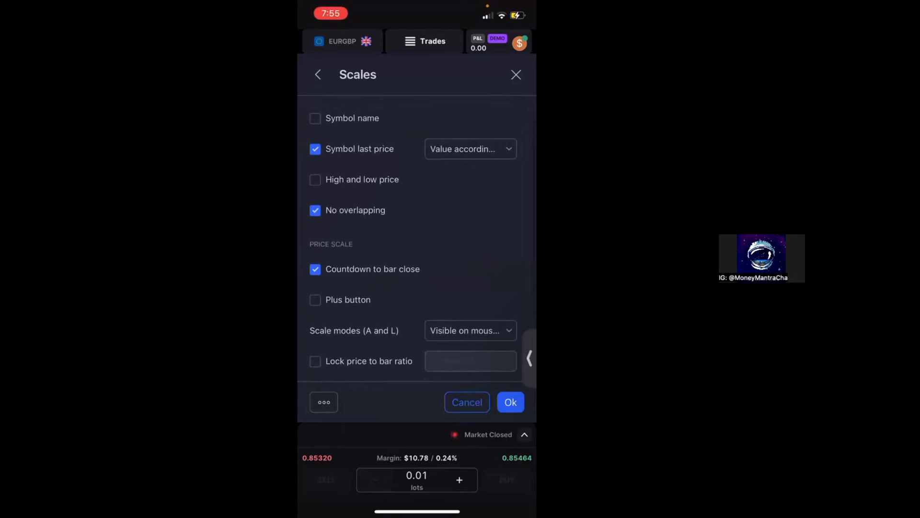
pyautogui.click(315, 179)
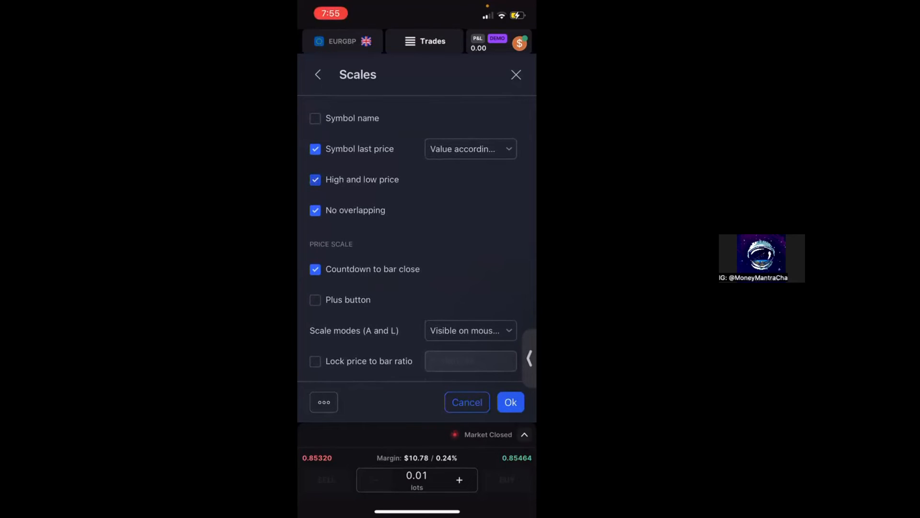
pyautogui.click(509, 402)
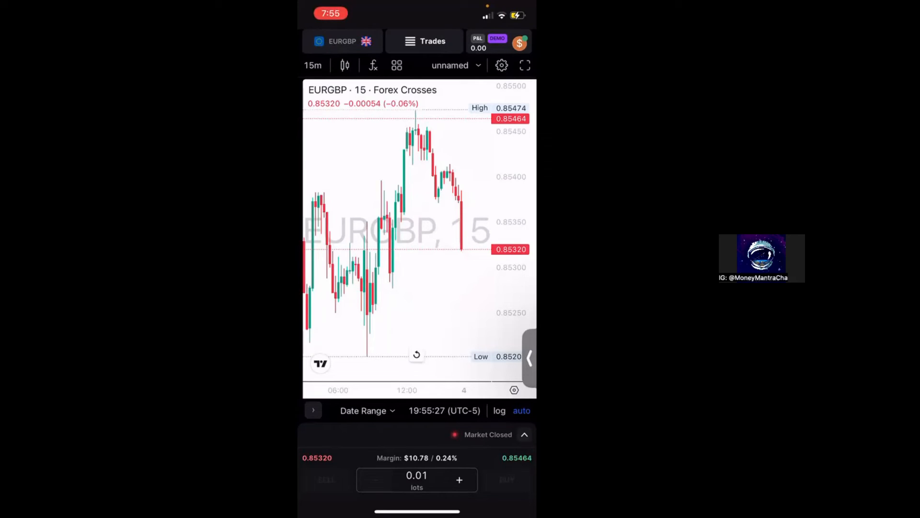
# Set the up-candle body, border and wick colour to blue in the Symbol settings
pyautogui.click(502, 65)
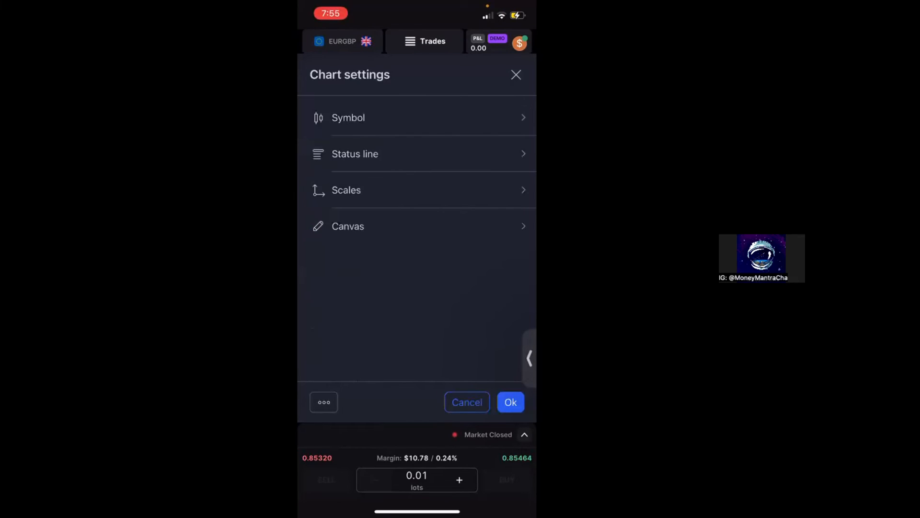
pyautogui.click(355, 153)
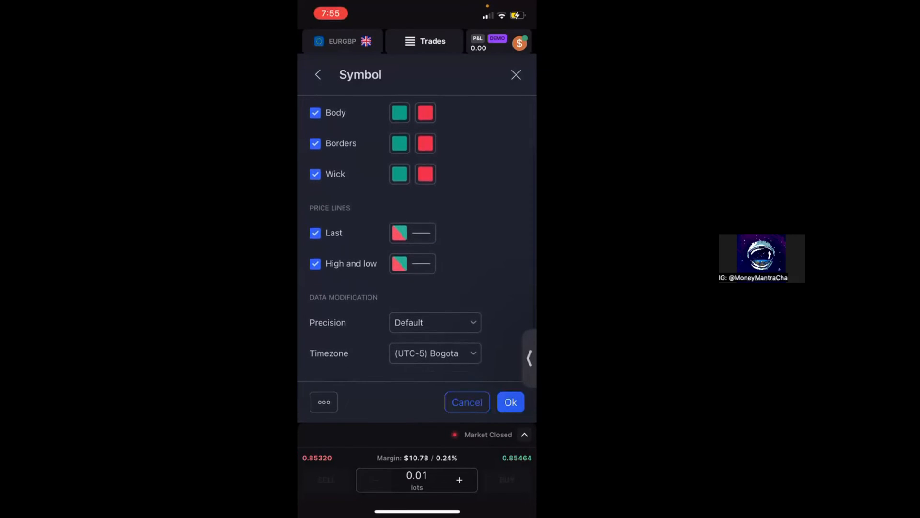
pyautogui.scroll(-3)
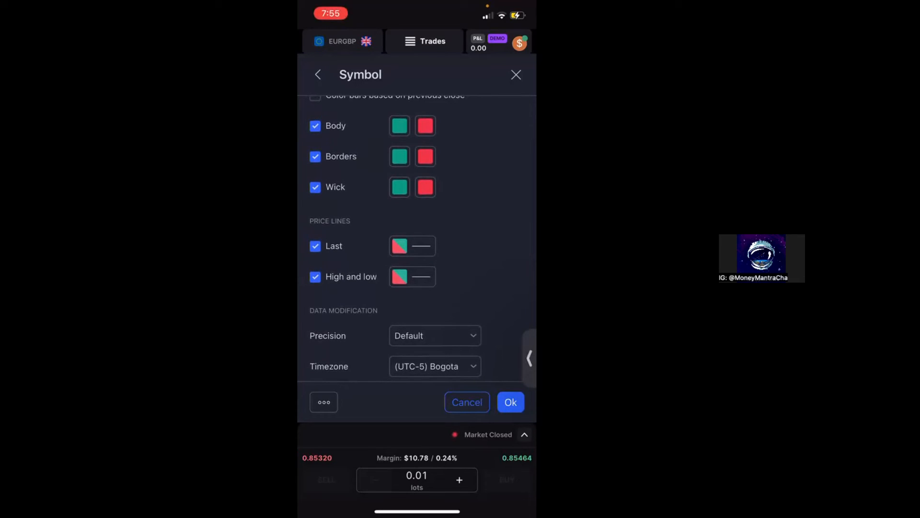
pyautogui.click(398, 126)
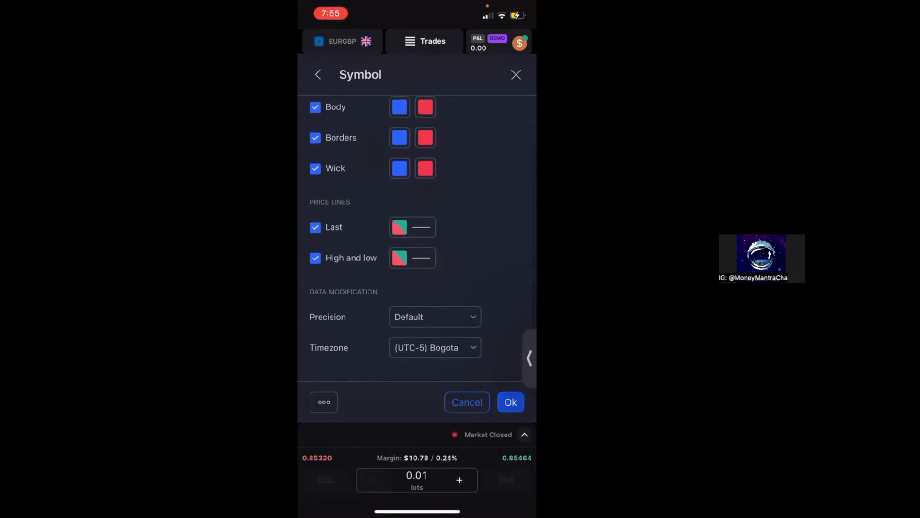
pyautogui.click(510, 402)
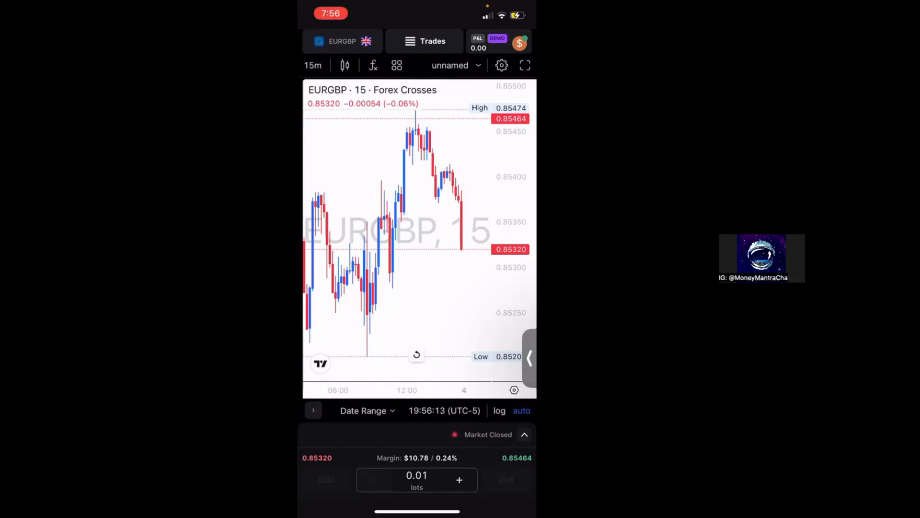
# Set the canvas background colour to light pink
pyautogui.click(502, 65)
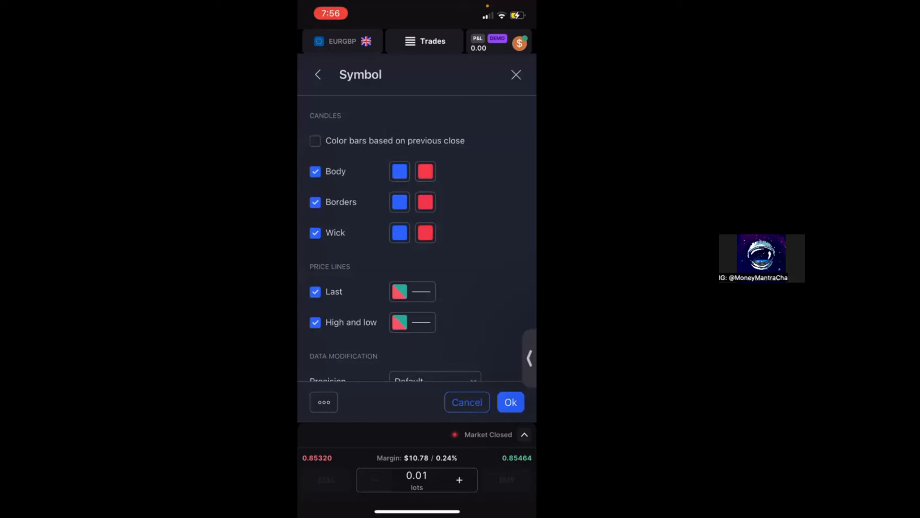
pyautogui.click(317, 75)
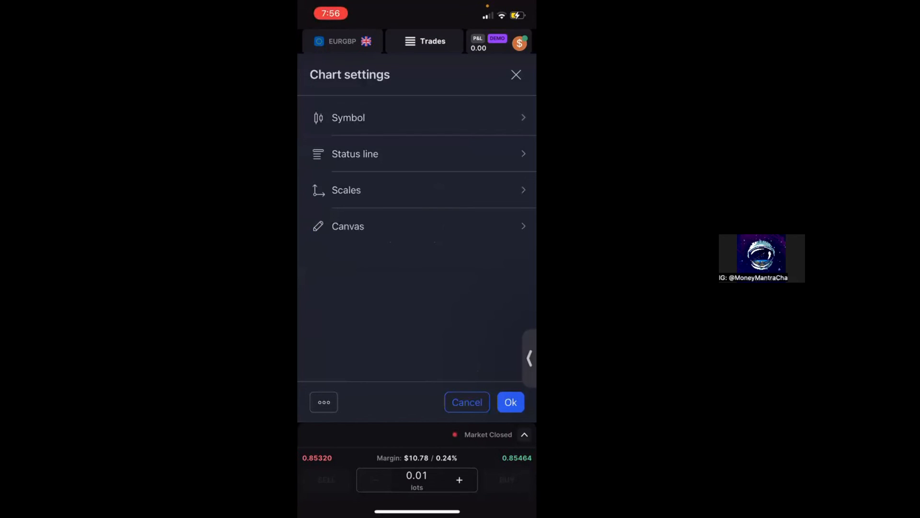
pyautogui.click(347, 226)
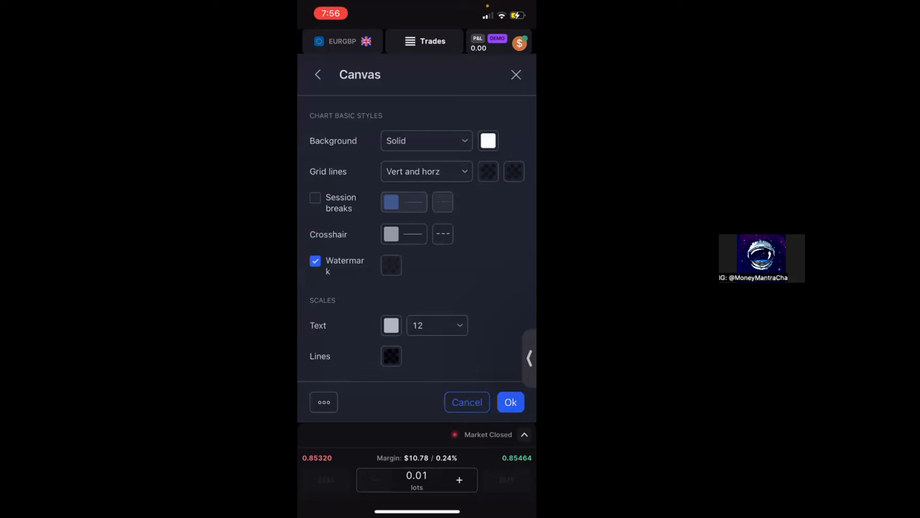
pyautogui.click(488, 140)
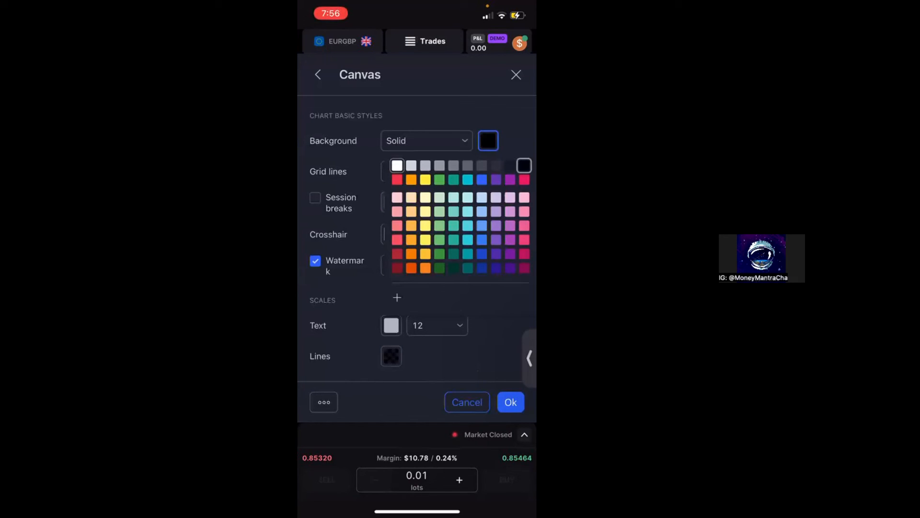
pyautogui.click(523, 197)
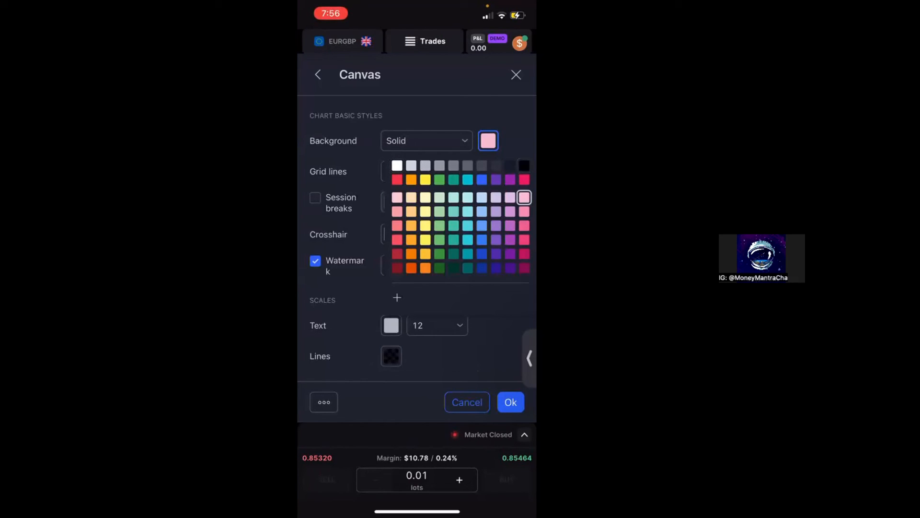
pyautogui.click(510, 402)
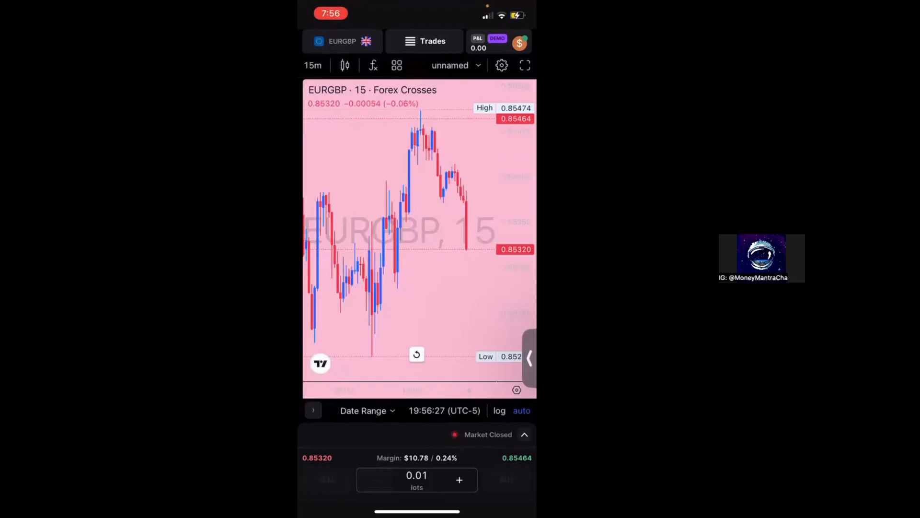